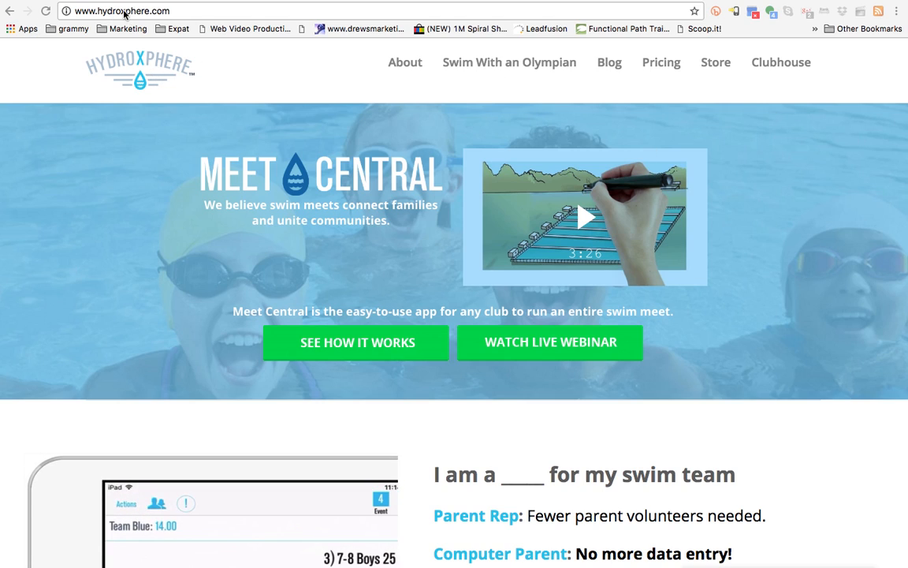
mouse_move(803, 70)
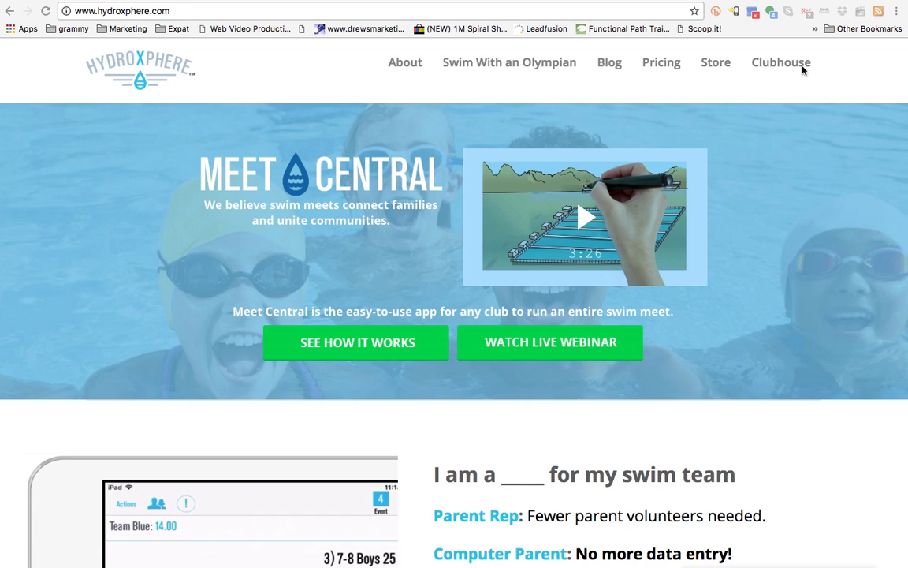
Go to the Clubhouse 2017 Schedule & Results page from the site header
click(781, 62)
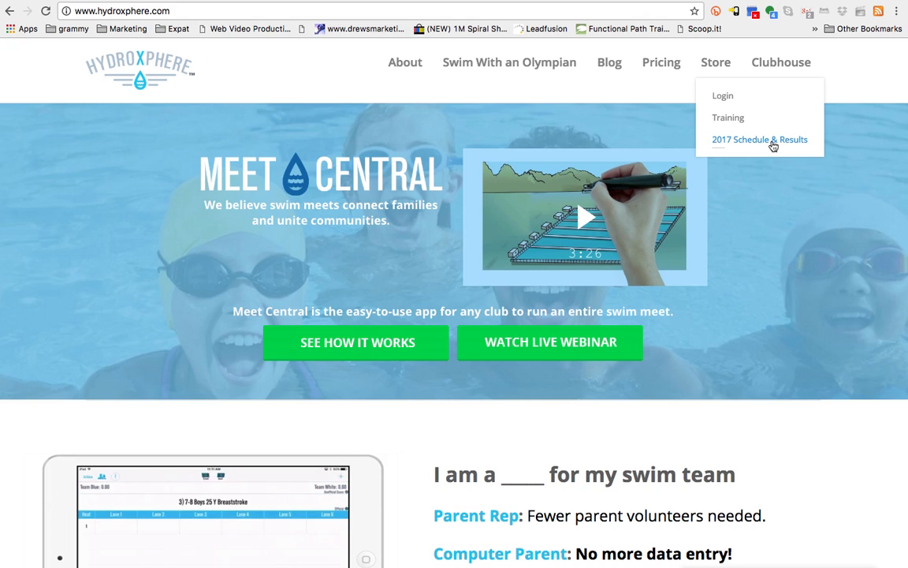
click(760, 139)
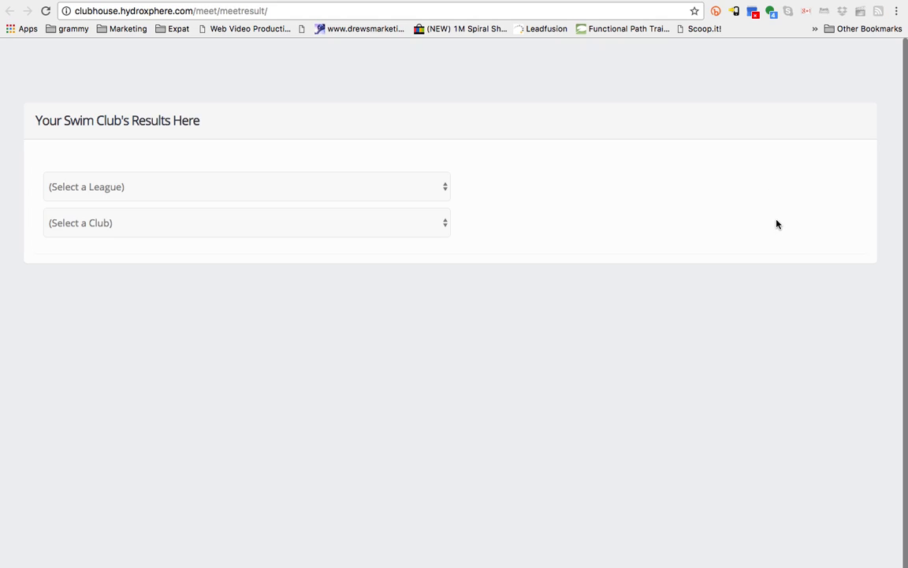
mouse_move(176, 183)
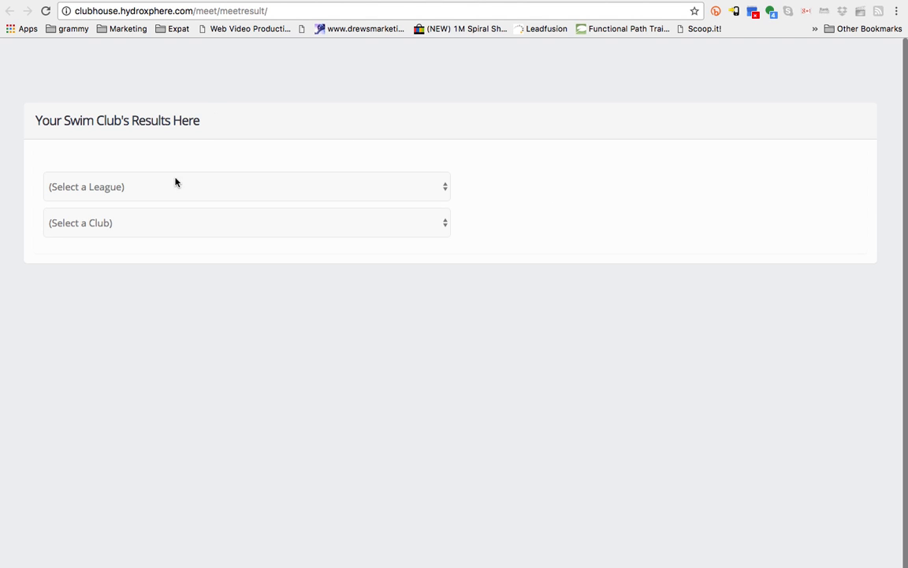
mouse_move(169, 191)
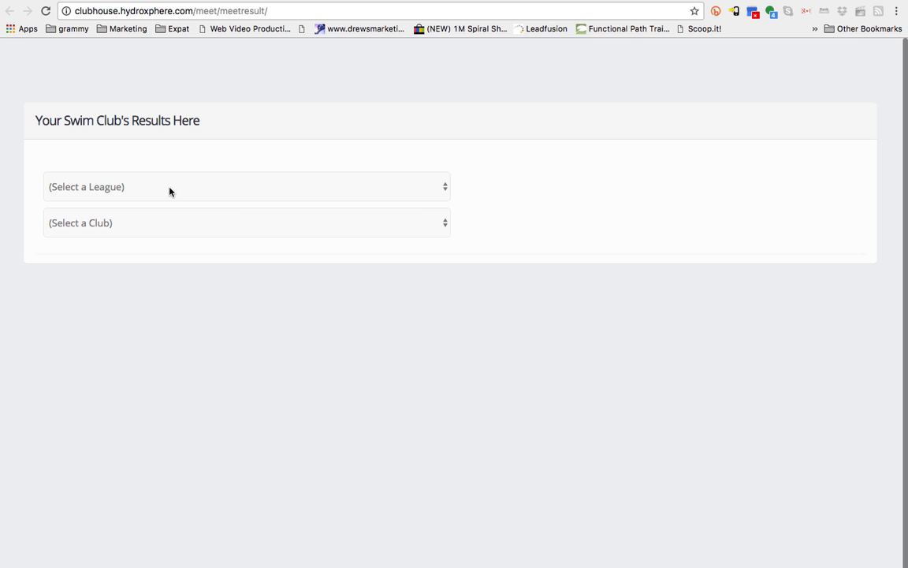
Choose American Swimming as the league and Blue Wave as the club to list its 2017 meets
click(247, 186)
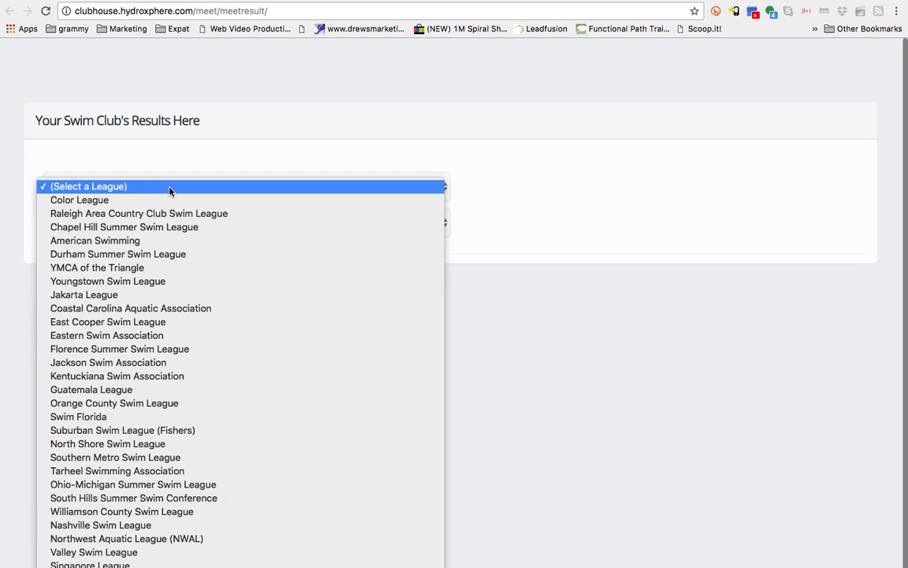
click(95, 240)
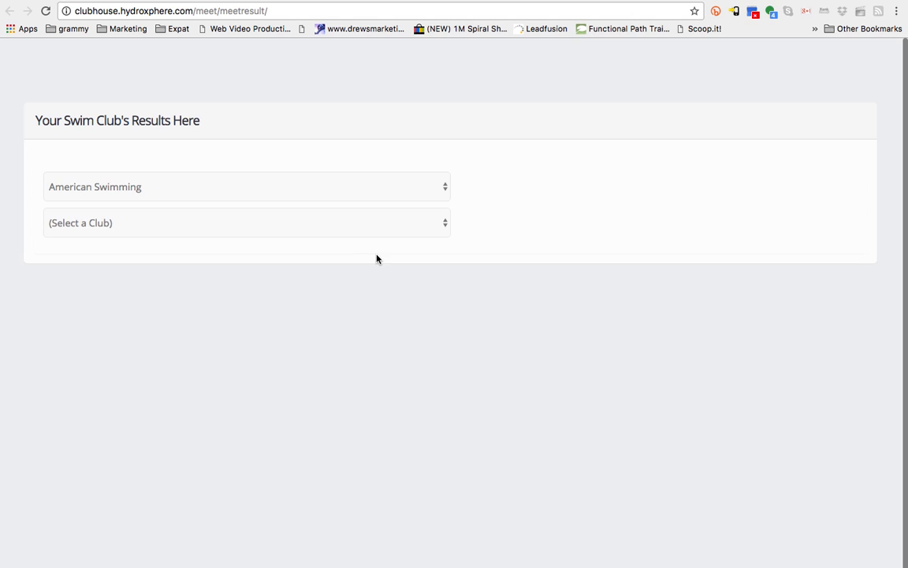
mouse_move(274, 240)
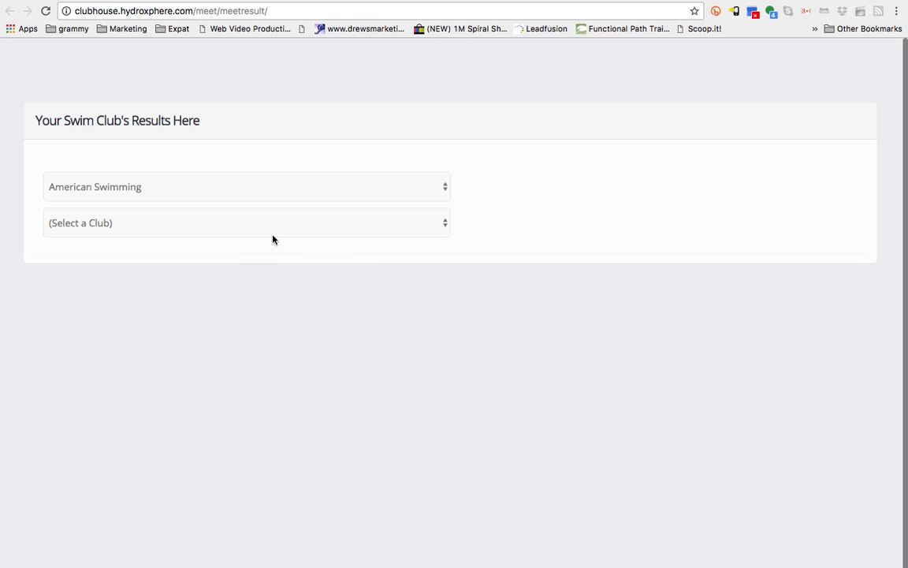
click(246, 223)
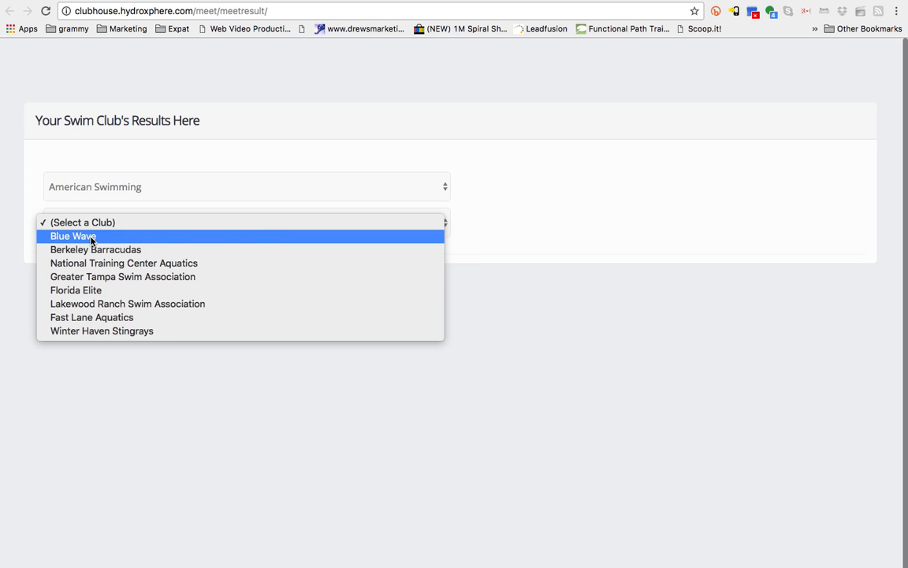
click(73, 236)
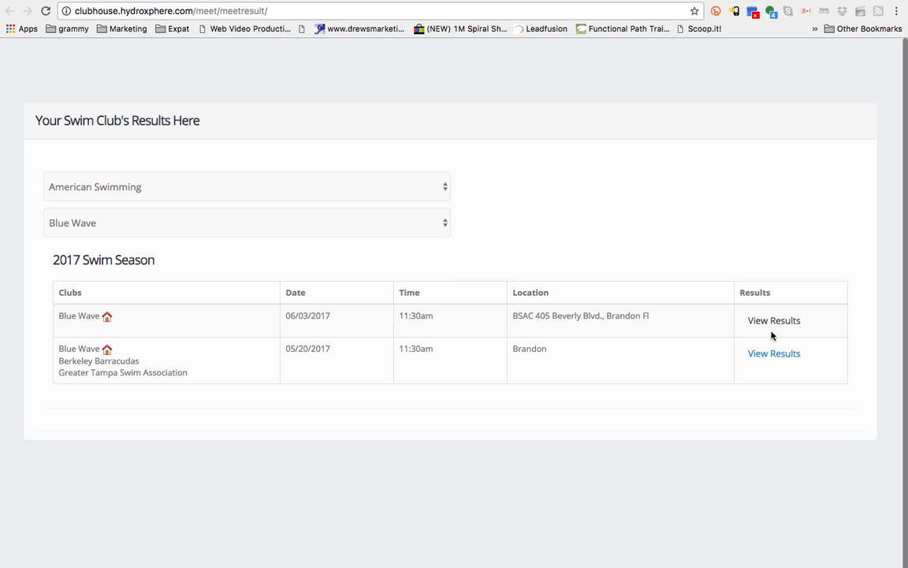
mouse_move(774, 353)
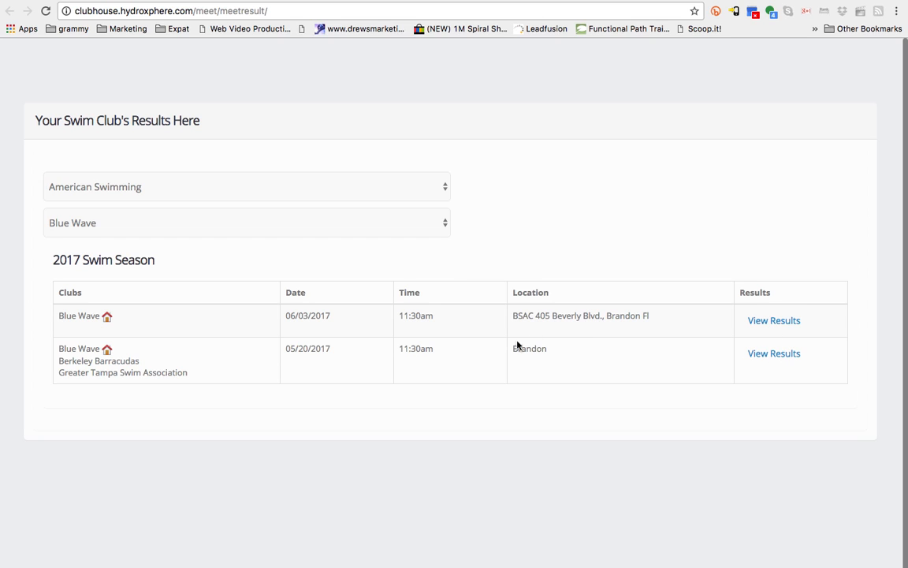
mouse_move(547, 322)
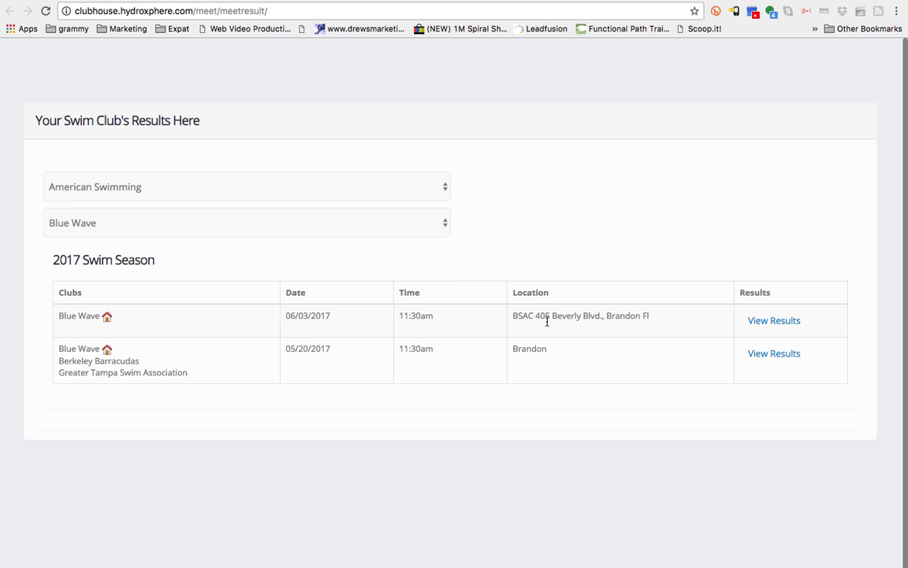
mouse_move(568, 326)
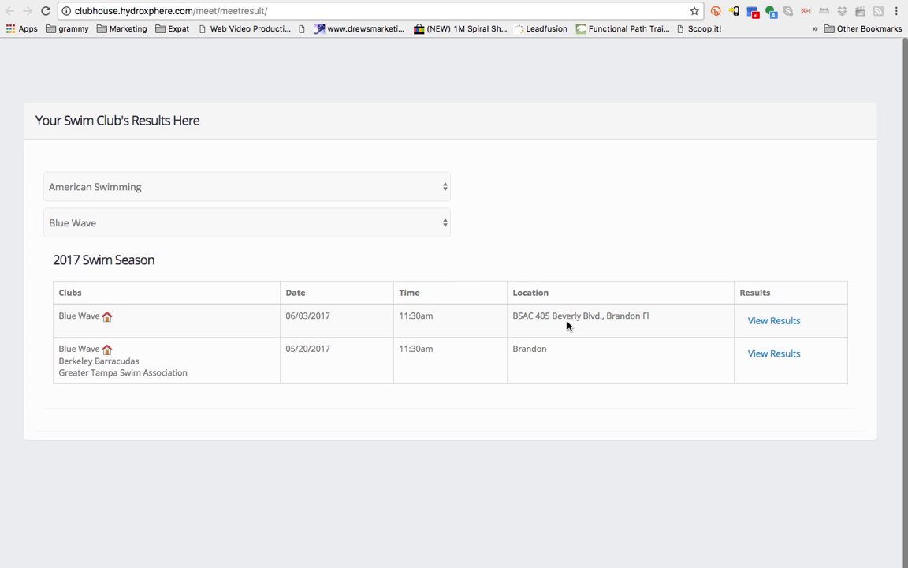
mouse_move(774, 320)
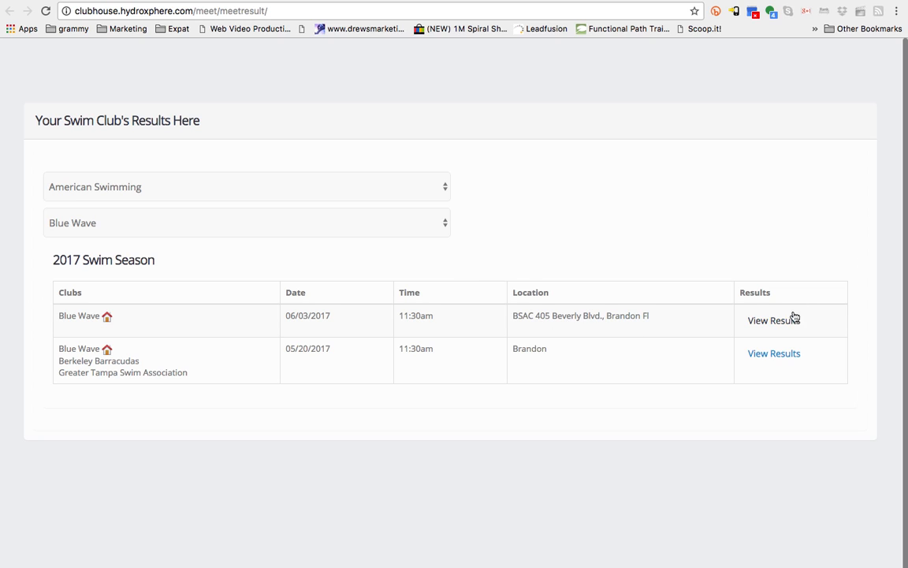
View the results of Blue Wave's 06/03/2017 meet
click(774, 319)
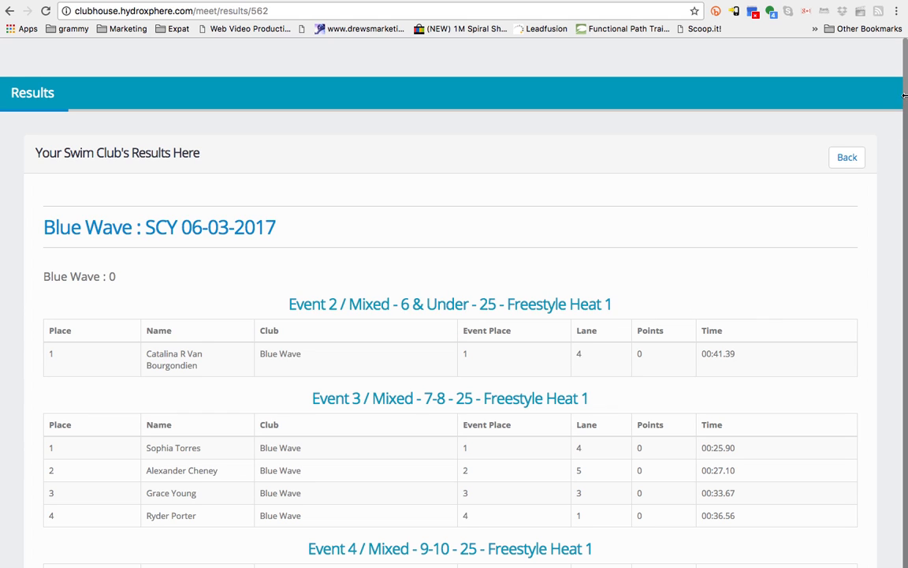
Review the 06/03/2017 event results and go back to the blank results search page
scroll(down, 3)
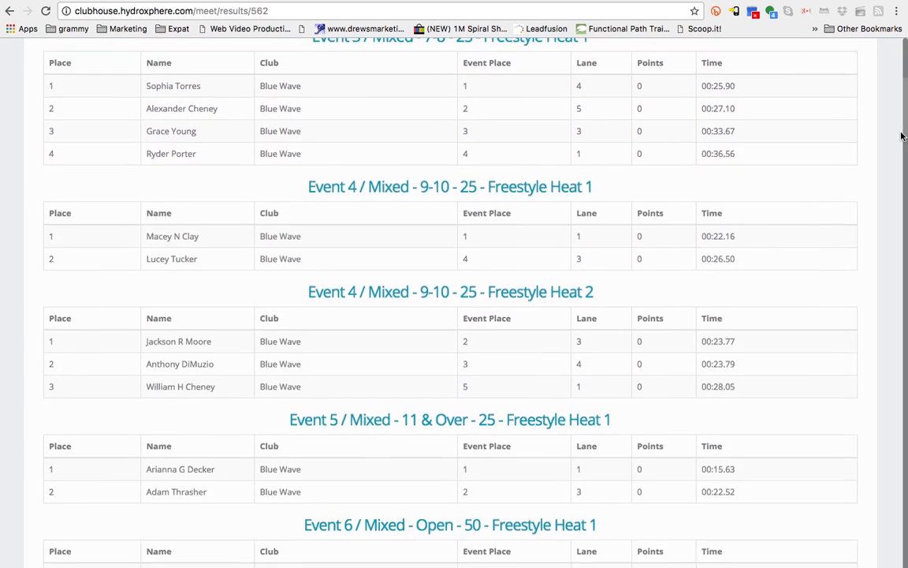
scroll(down, 3)
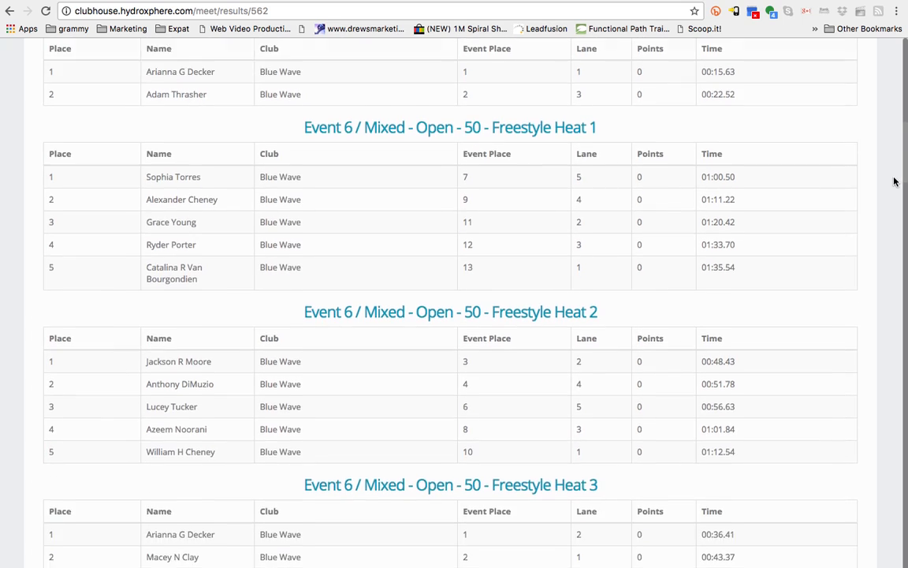
scroll(up, 3)
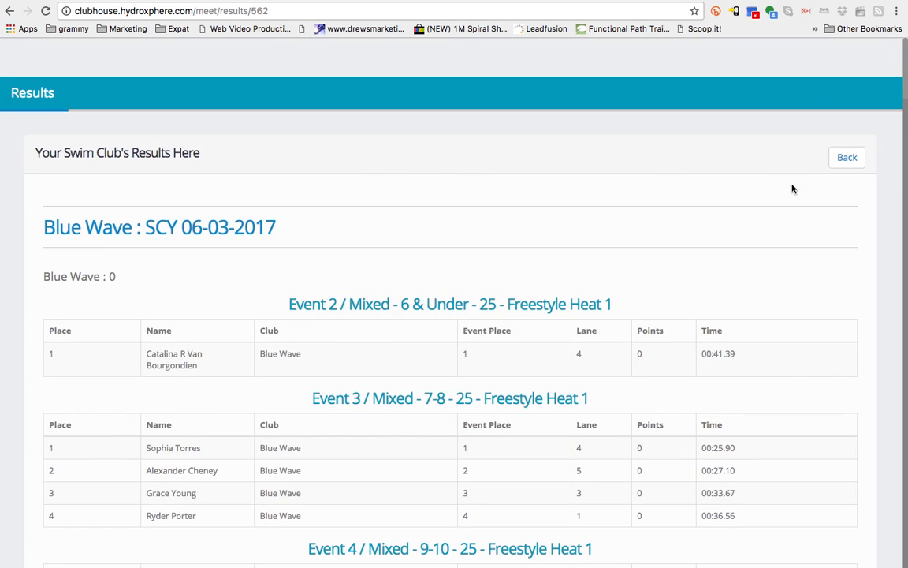
click(847, 157)
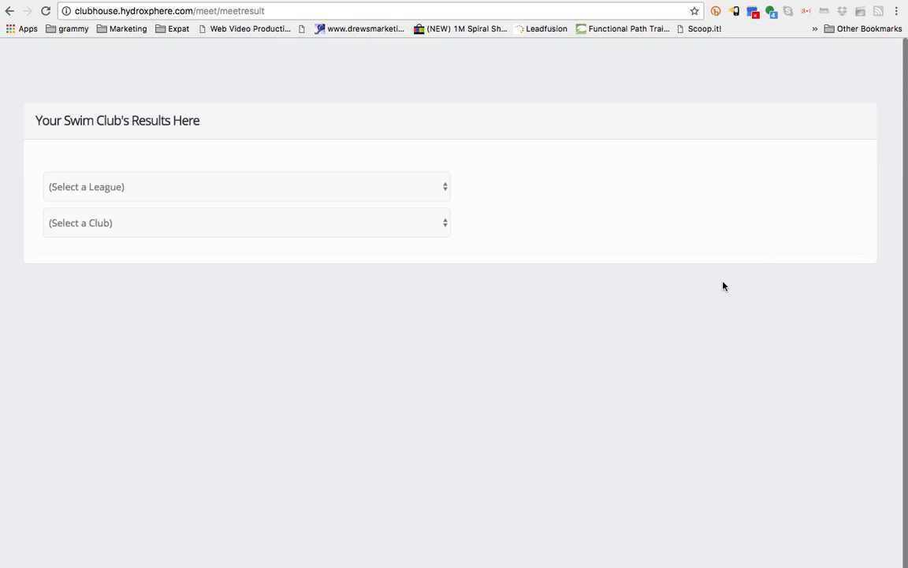
Reselect American Swimming and Blue Wave to show the club's 2017 meet list again
click(247, 186)
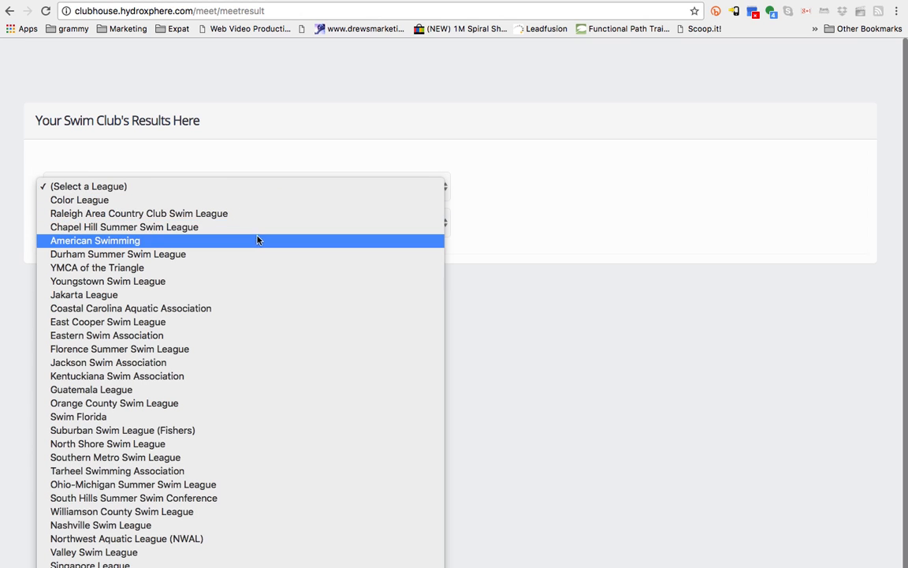
click(95, 241)
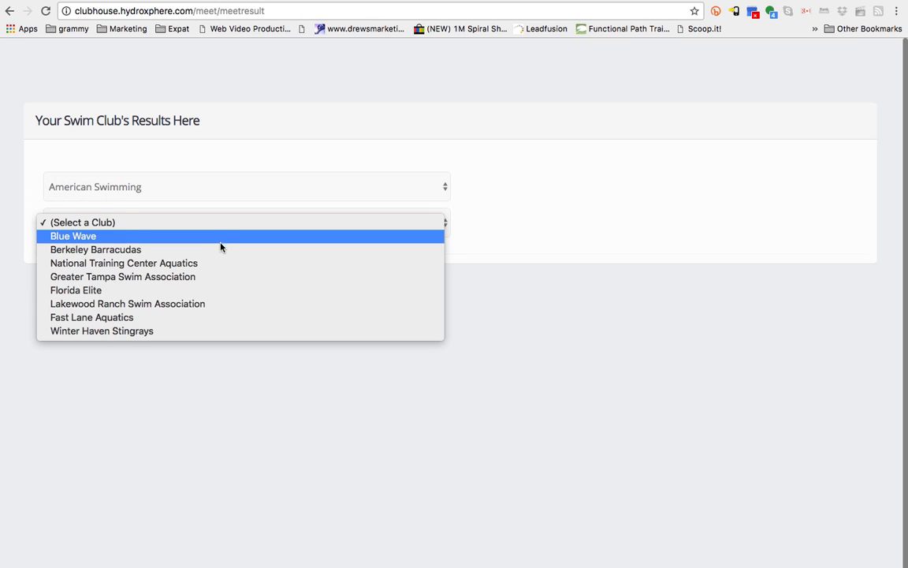
click(72, 236)
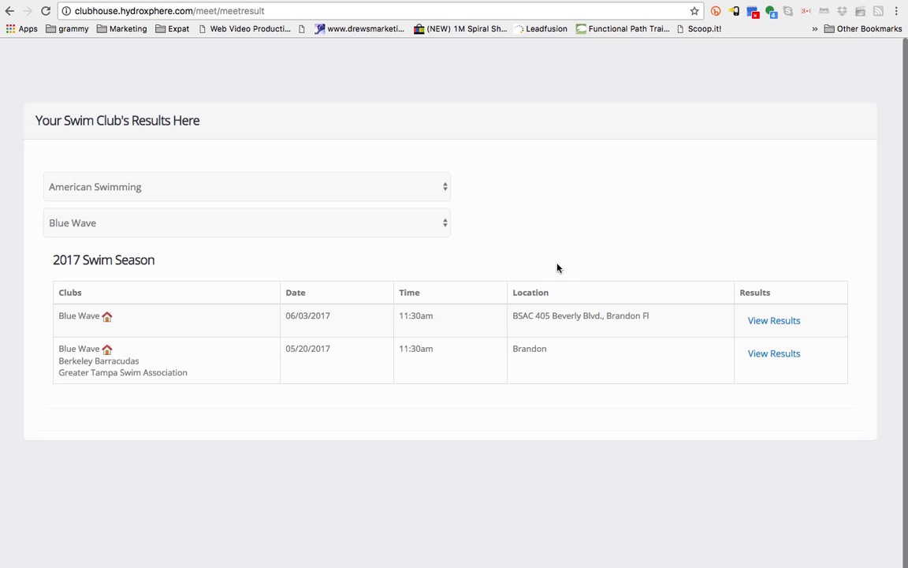
mouse_move(768, 221)
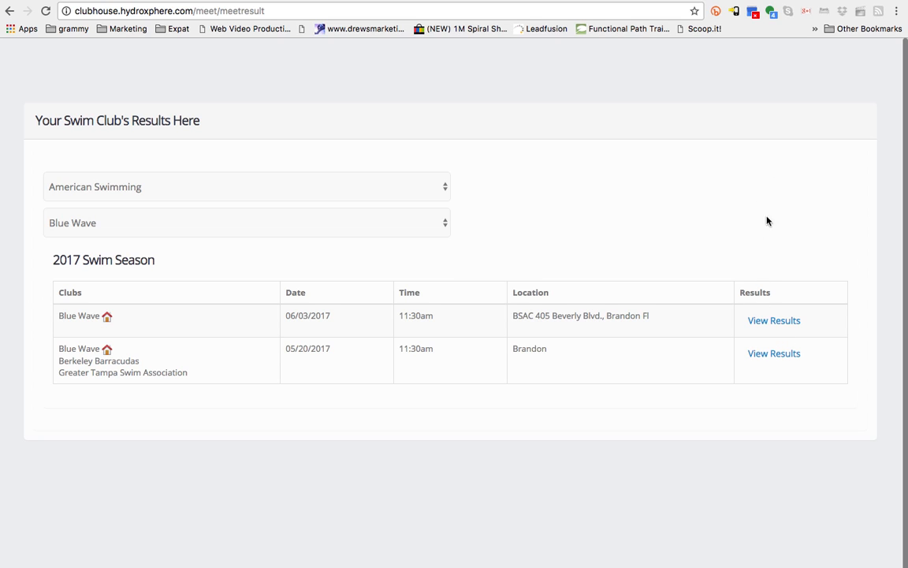
mouse_move(771, 288)
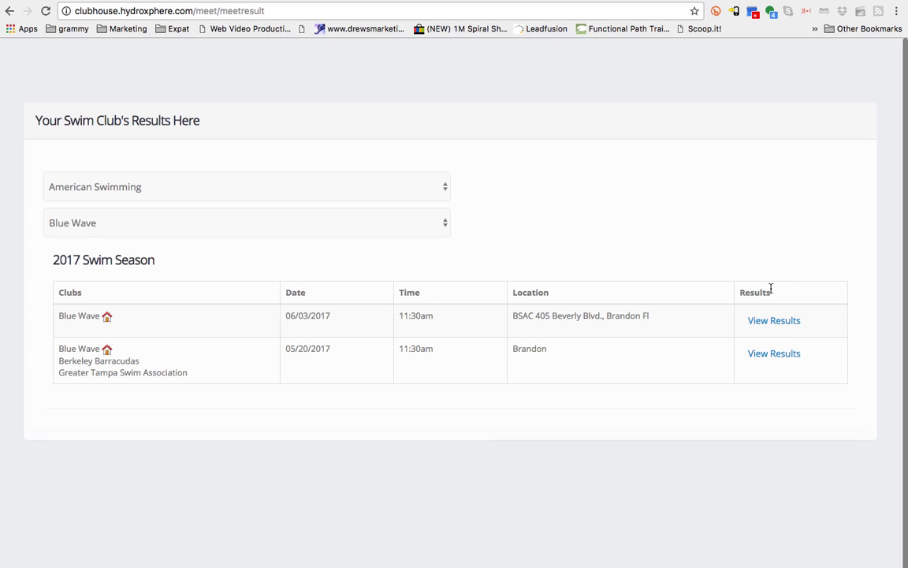